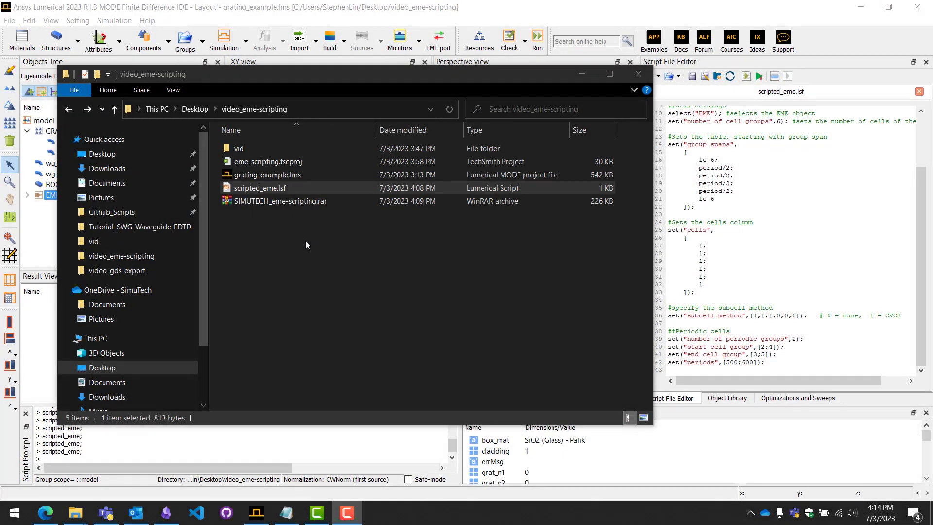
mouse_move(274, 240)
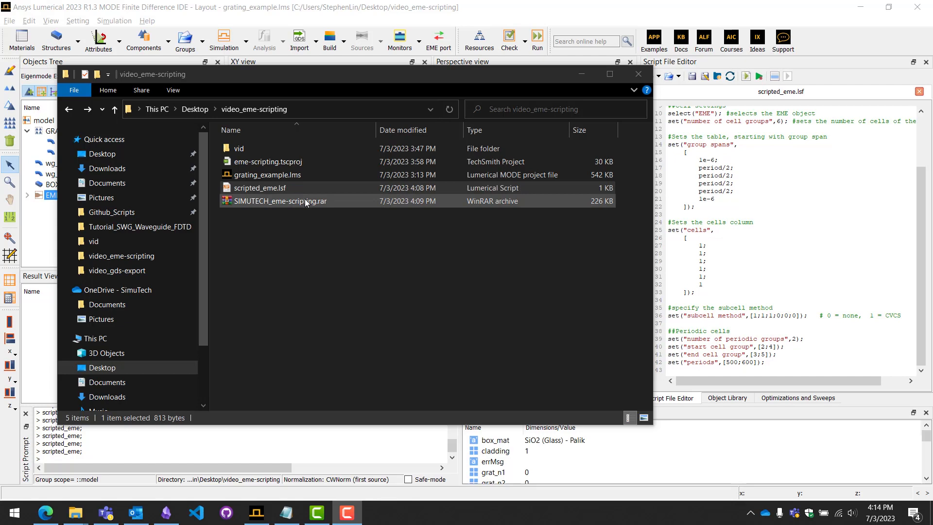
Bring the grating_example.lms project forward from the file browser and expand the EME solver's Cells and Ports groups.
click(267, 174)
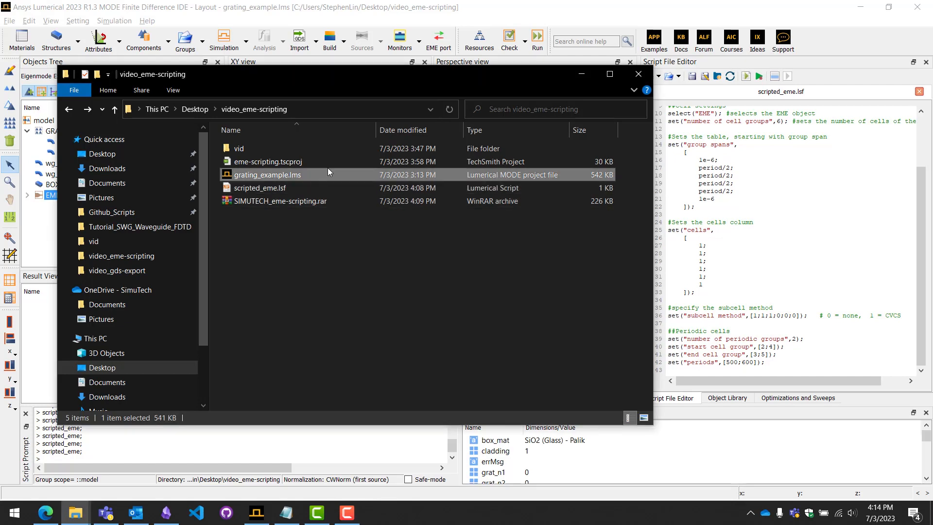
click(261, 188)
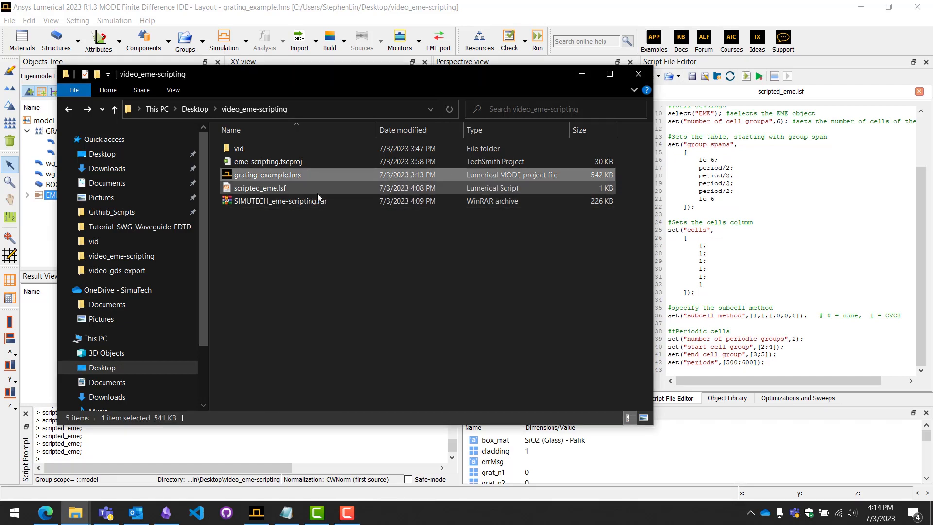
click(260, 187)
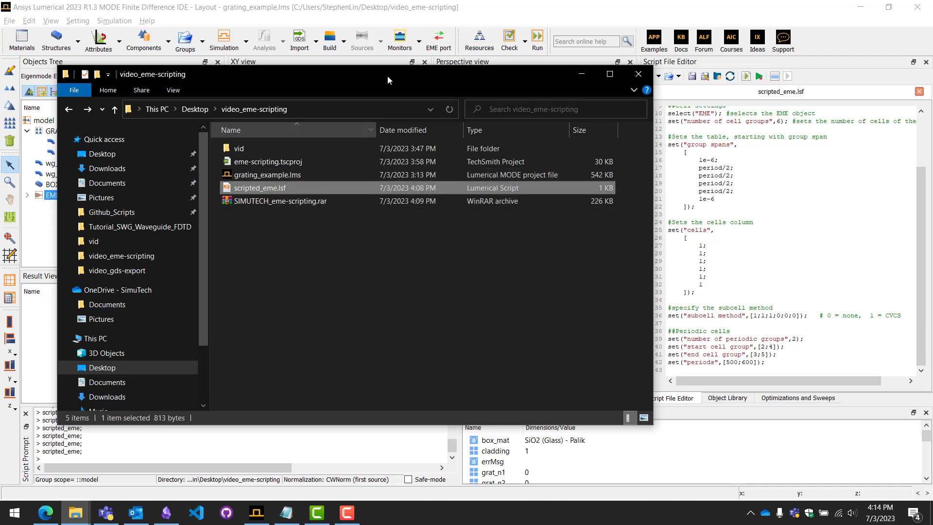
click(638, 73)
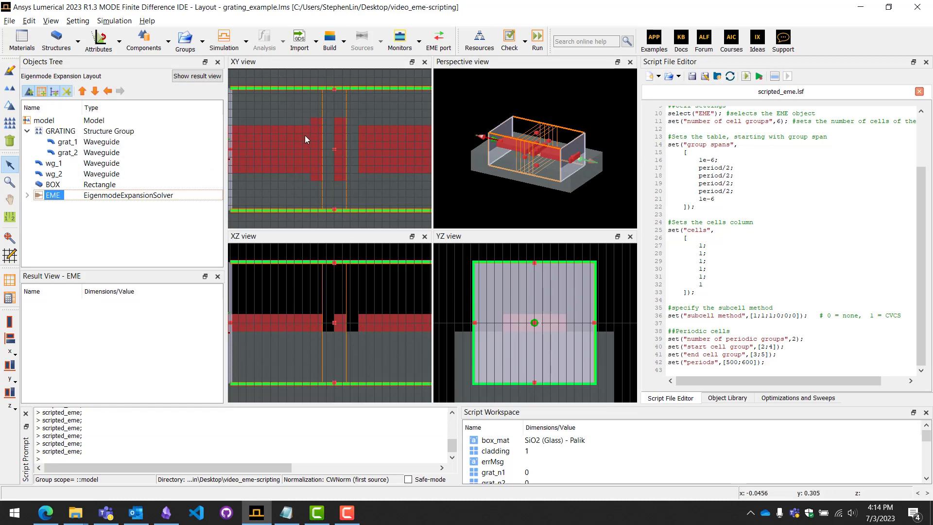
mouse_move(311, 167)
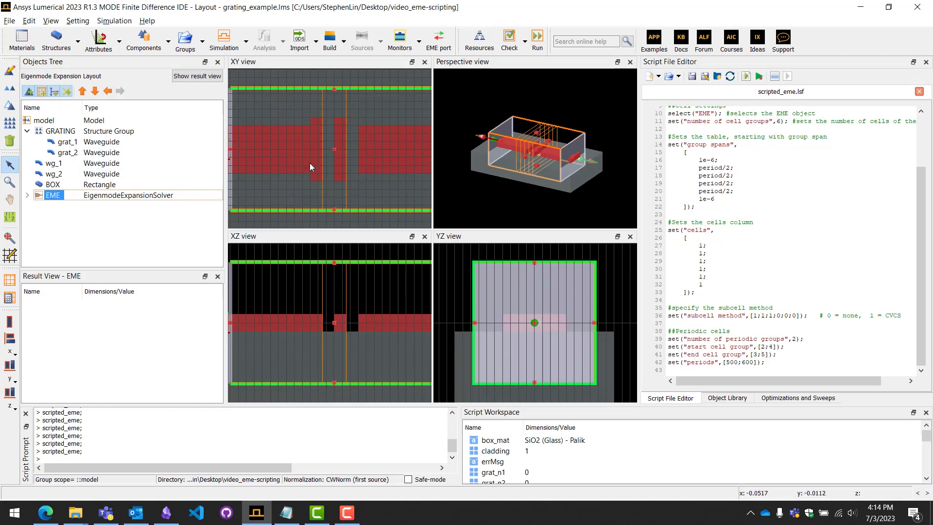
mouse_move(309, 144)
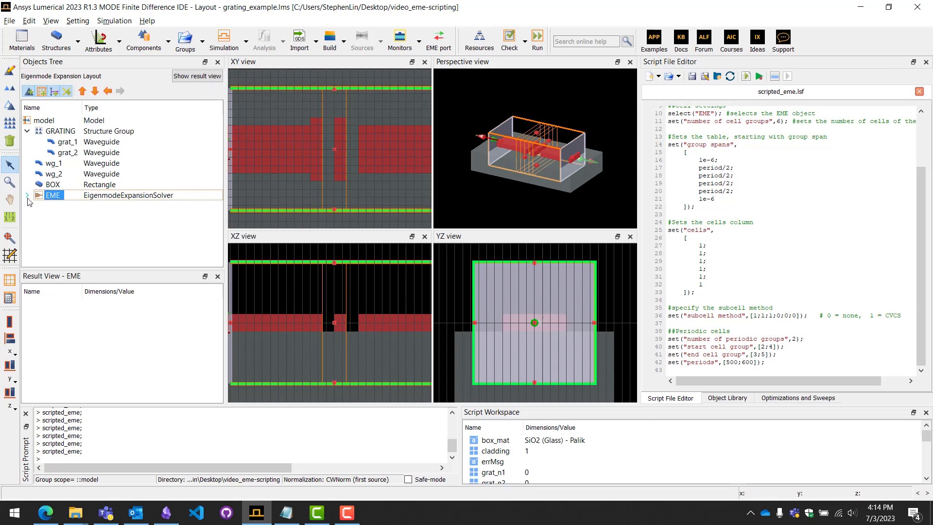
click(28, 196)
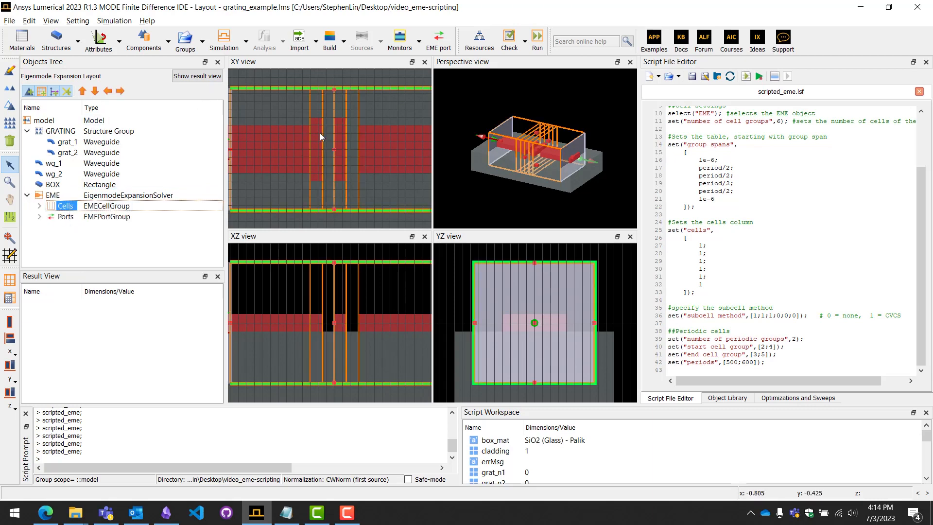
mouse_move(290, 133)
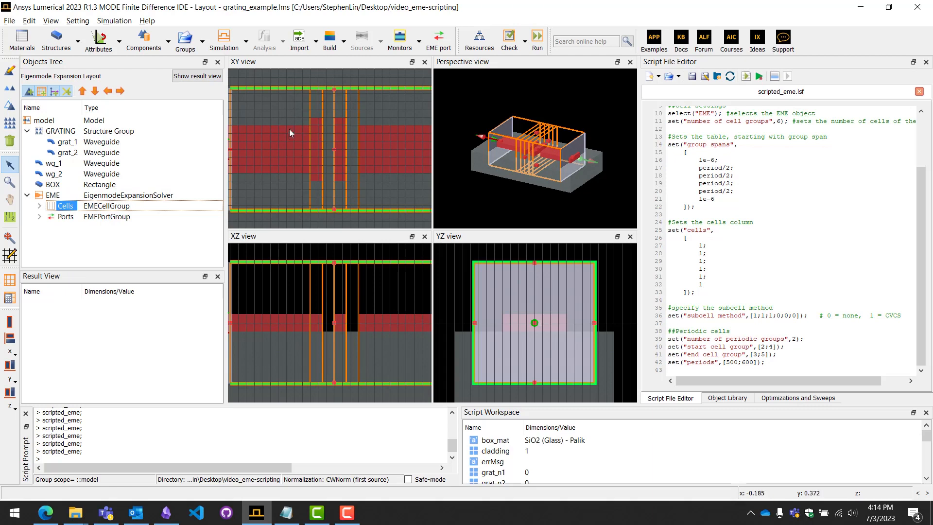
mouse_move(284, 128)
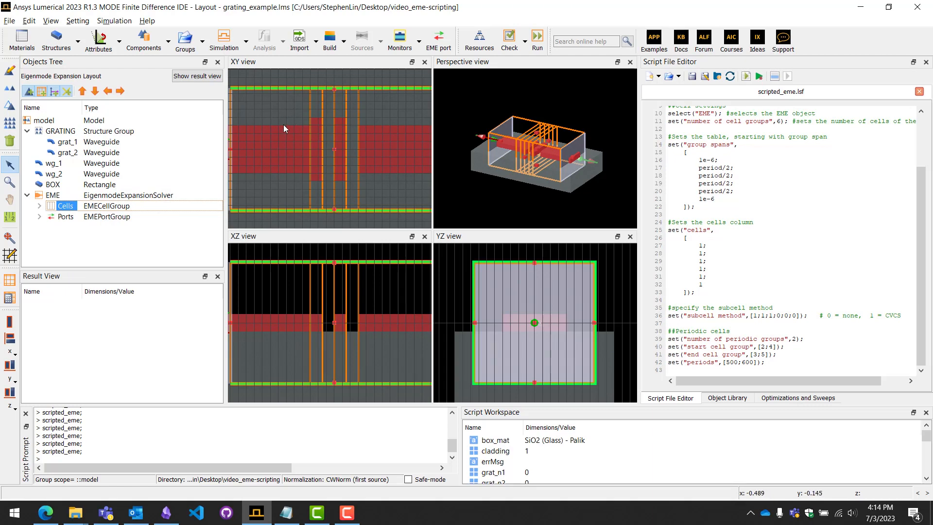
mouse_move(399, 138)
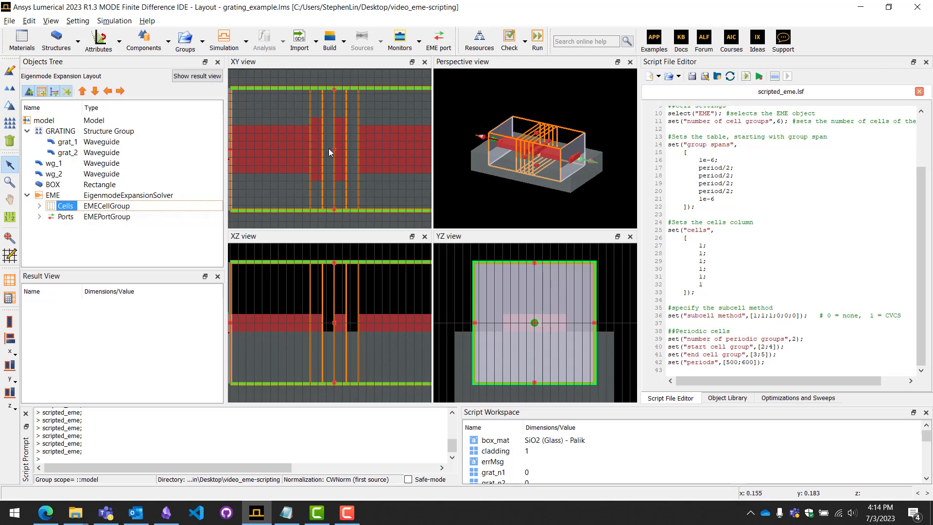
mouse_move(314, 141)
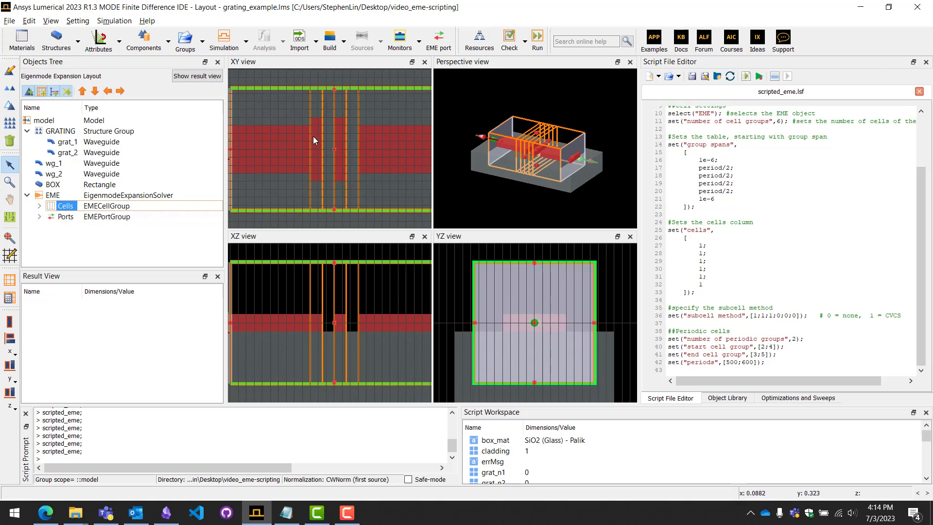
mouse_move(334, 115)
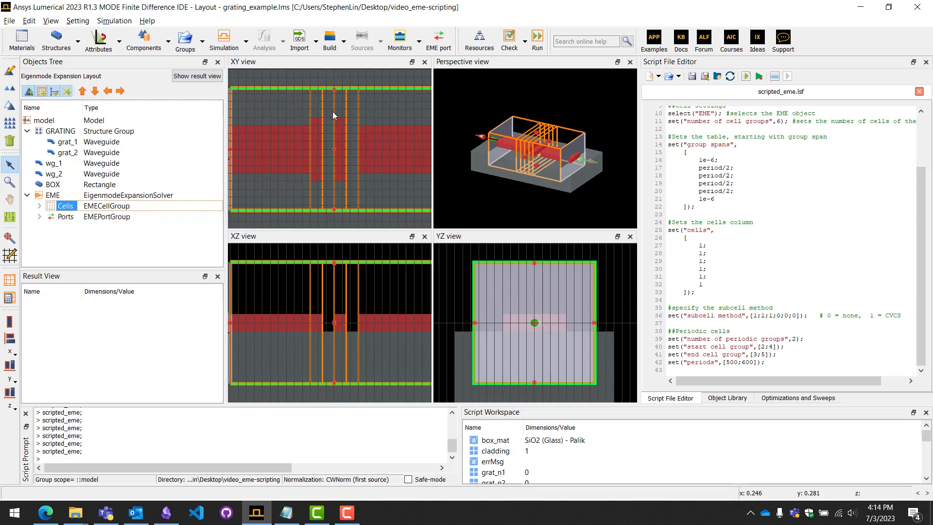
mouse_move(336, 111)
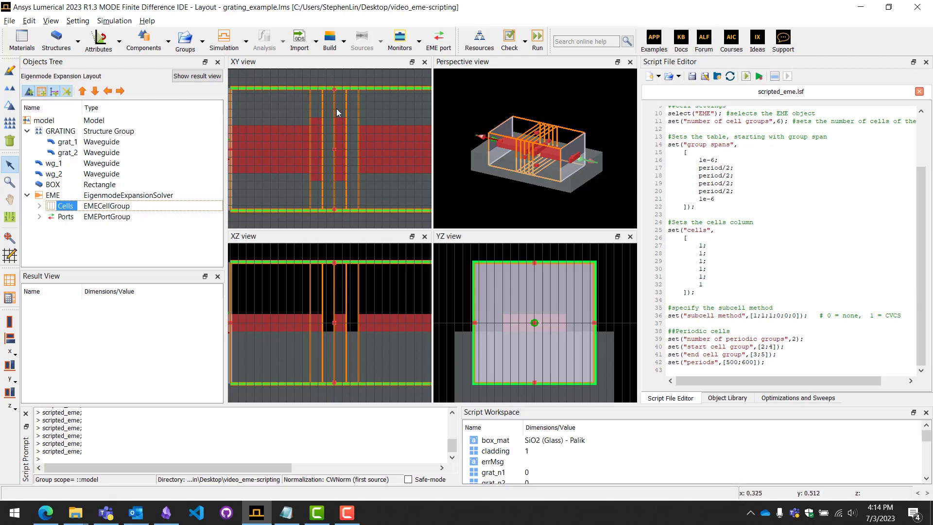
mouse_move(341, 132)
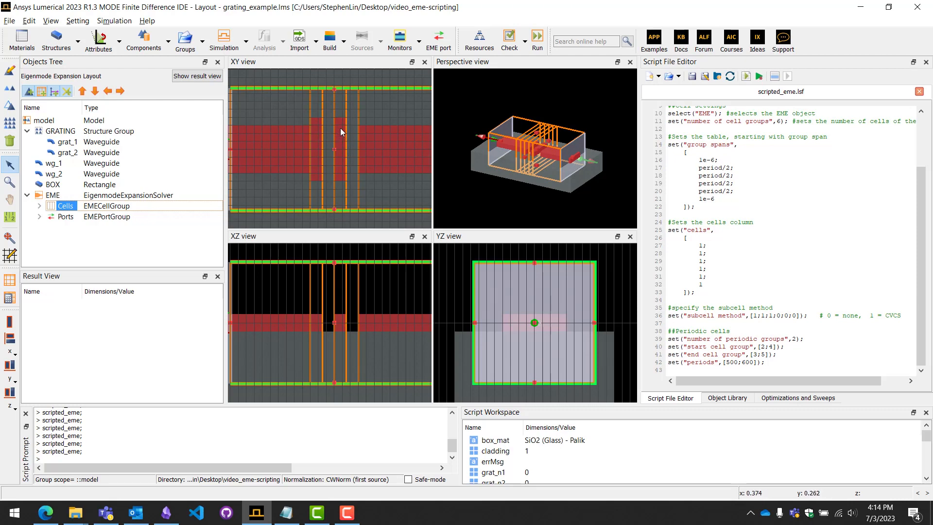
mouse_move(337, 141)
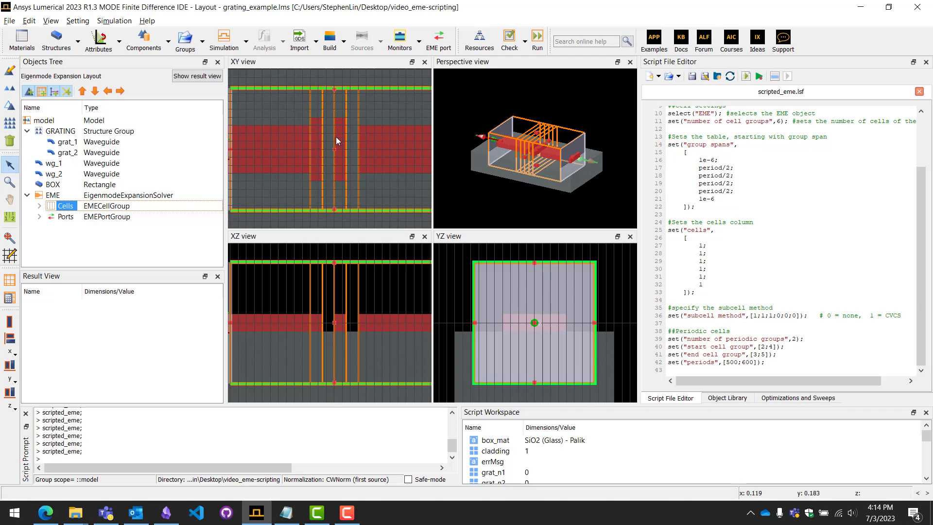
mouse_move(338, 128)
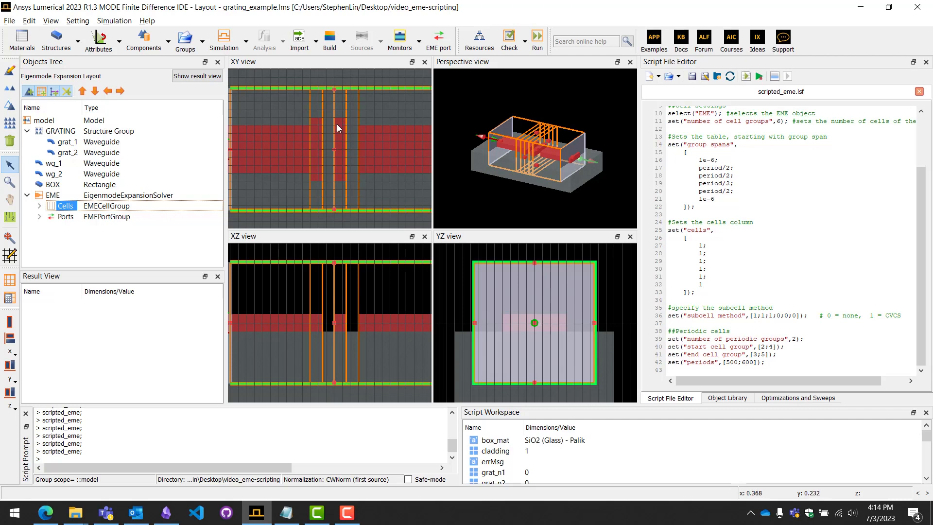
mouse_move(339, 155)
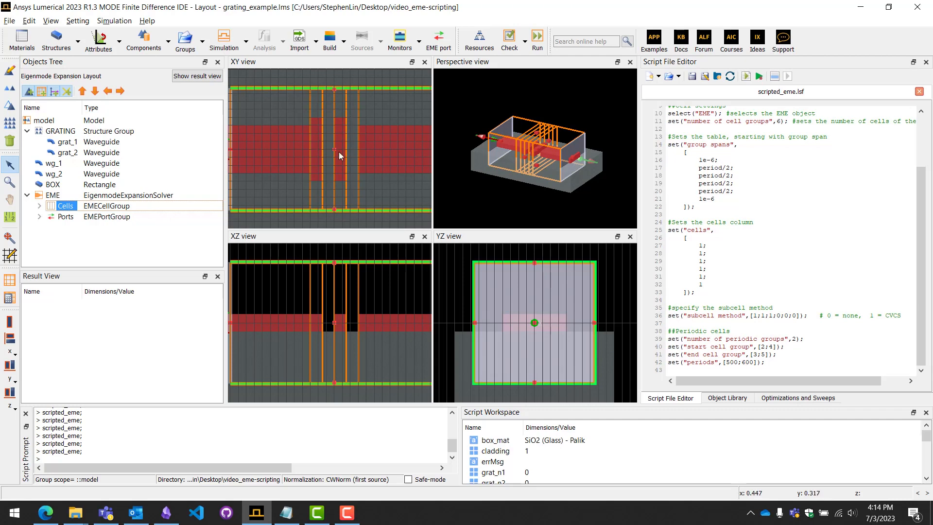
mouse_move(354, 152)
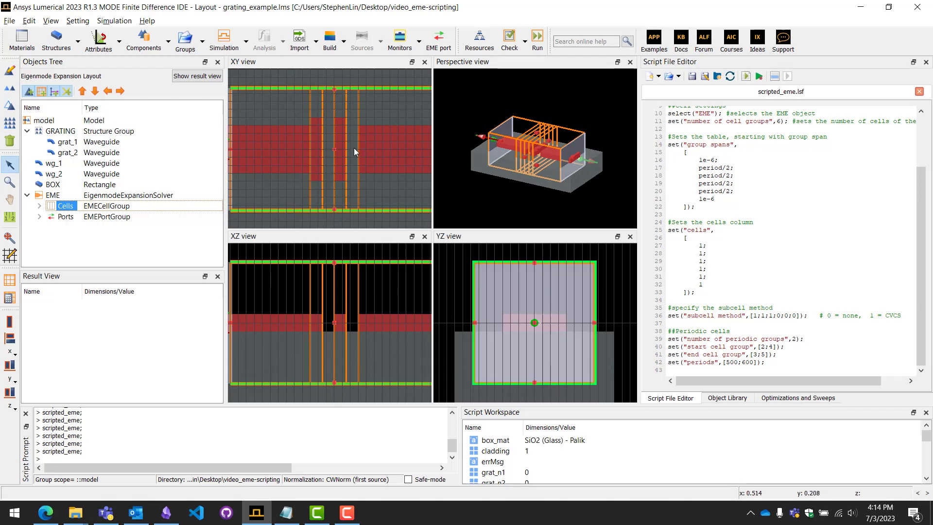
mouse_move(356, 123)
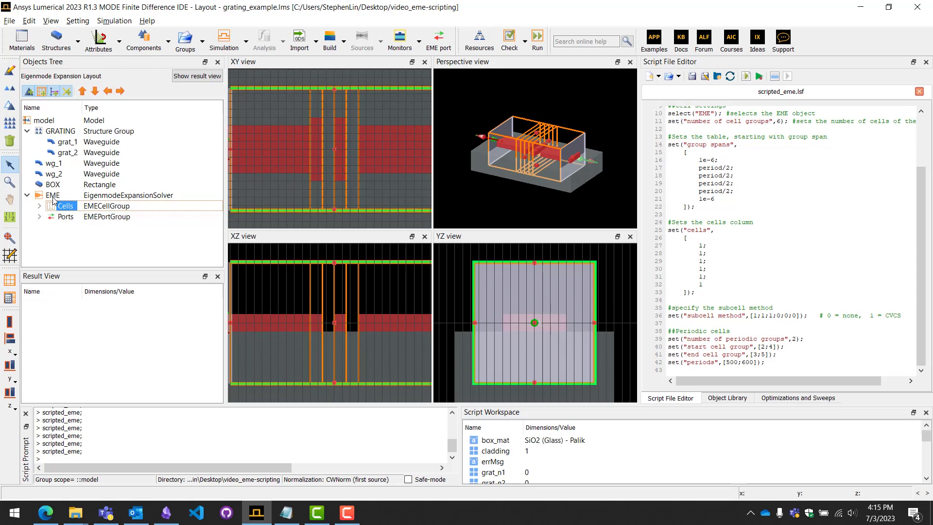
double_click(52, 195)
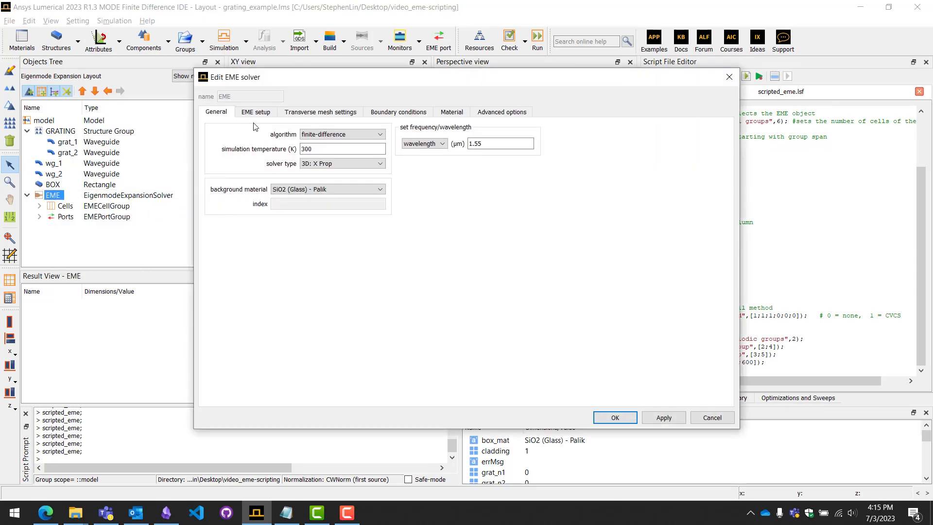
click(255, 112)
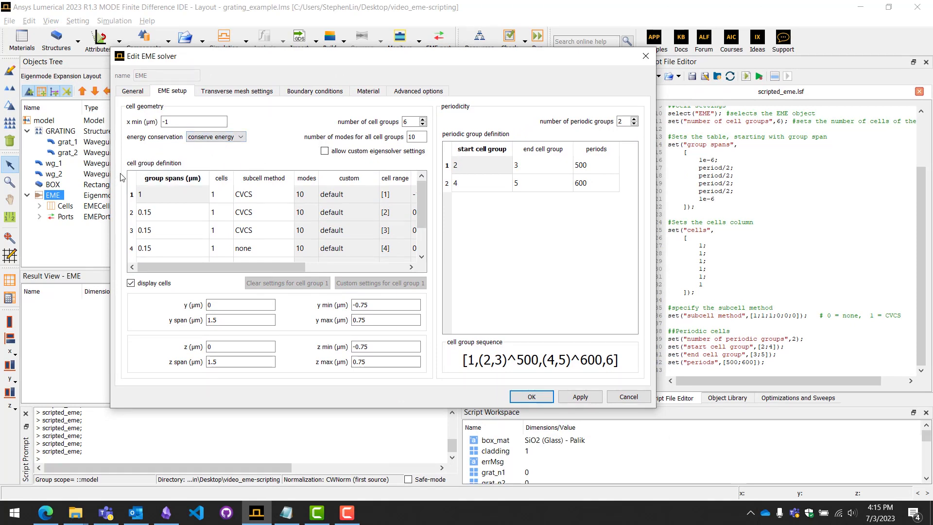
mouse_move(152, 161)
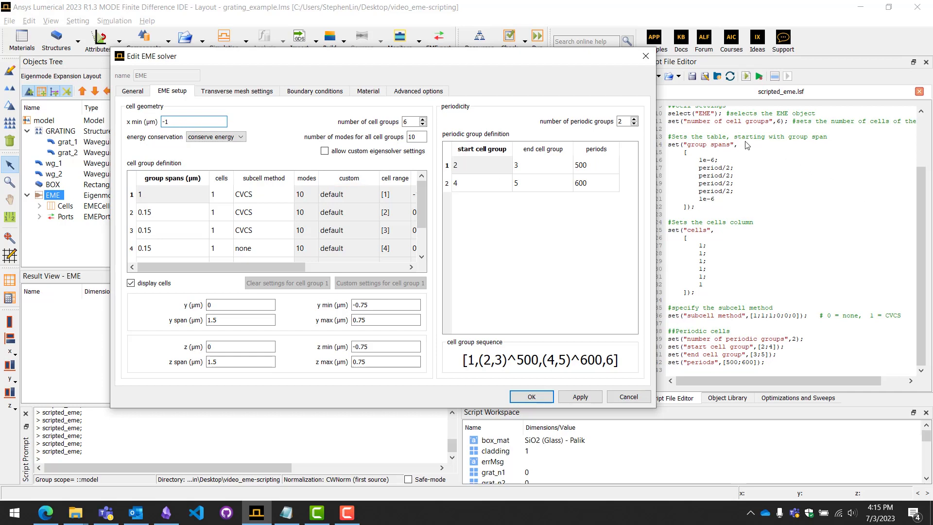
mouse_move(702, 120)
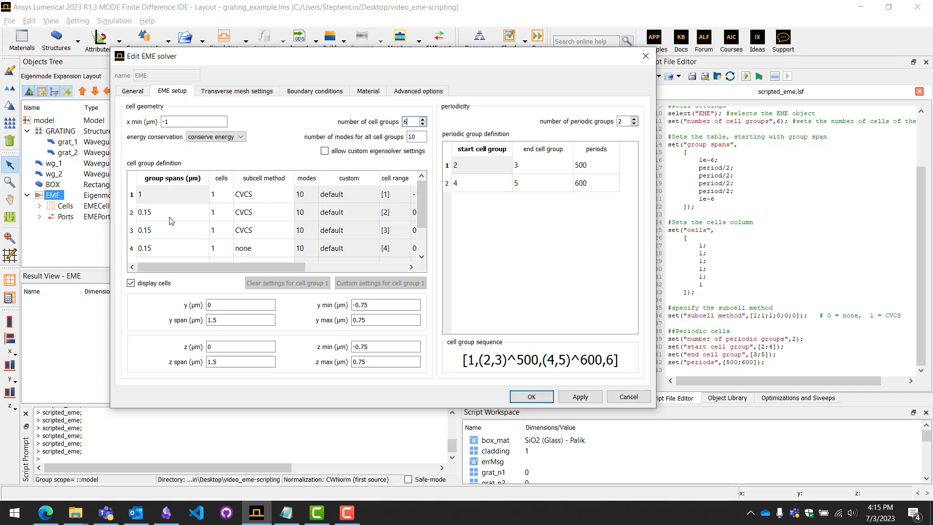
mouse_move(214, 214)
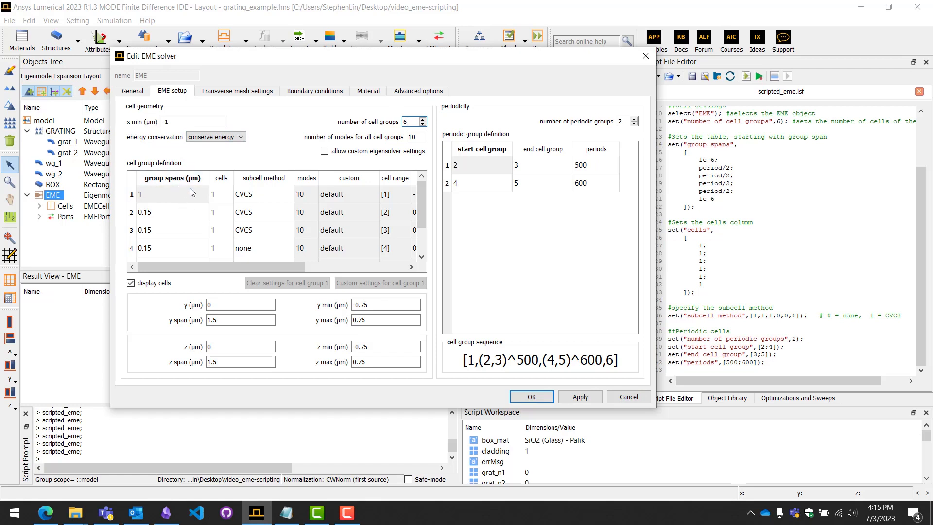
mouse_move(692, 155)
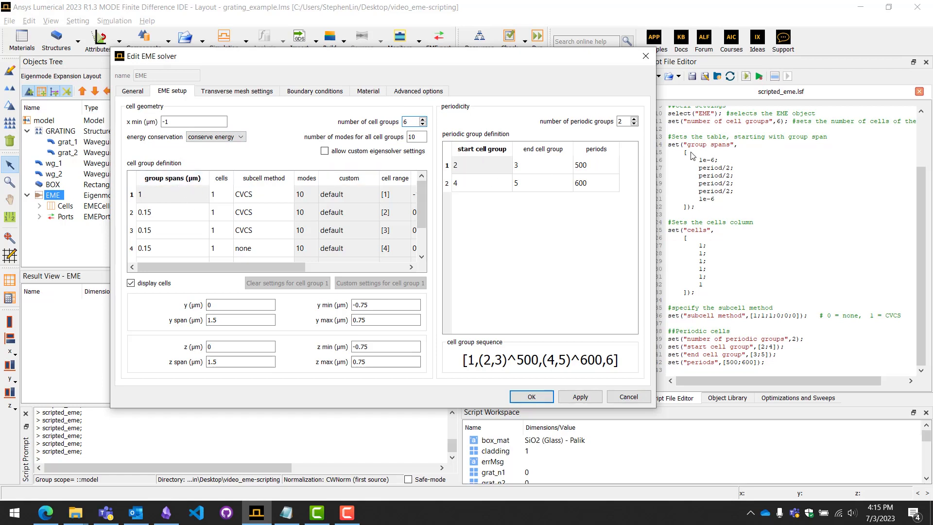
drag(685, 143, 726, 202)
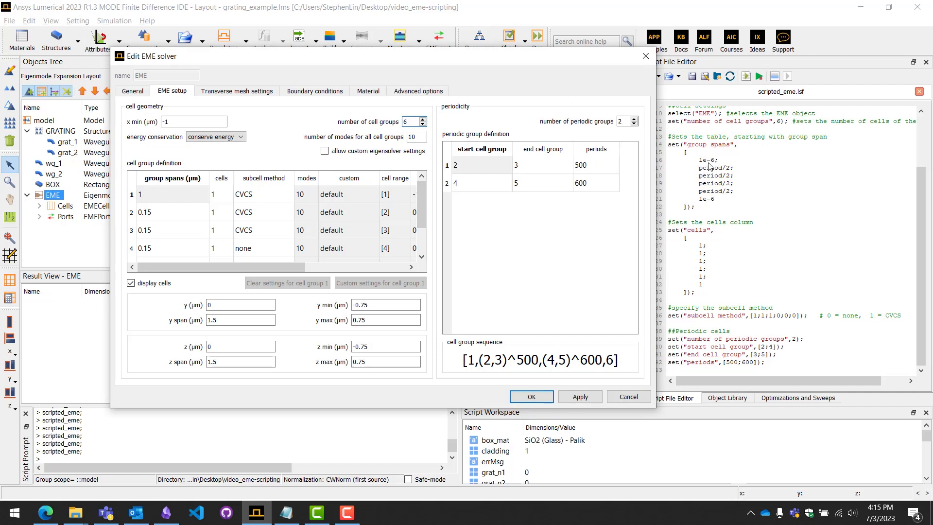
mouse_move(723, 165)
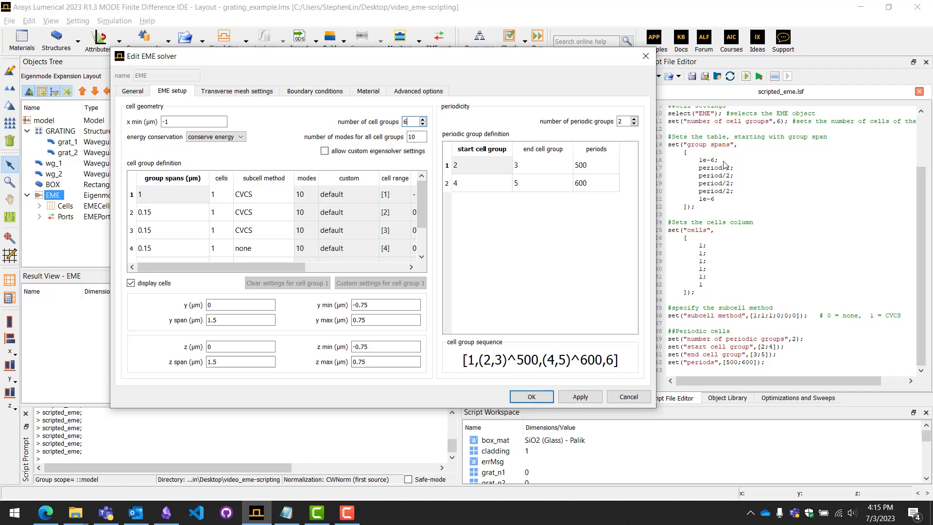
mouse_move(634, 195)
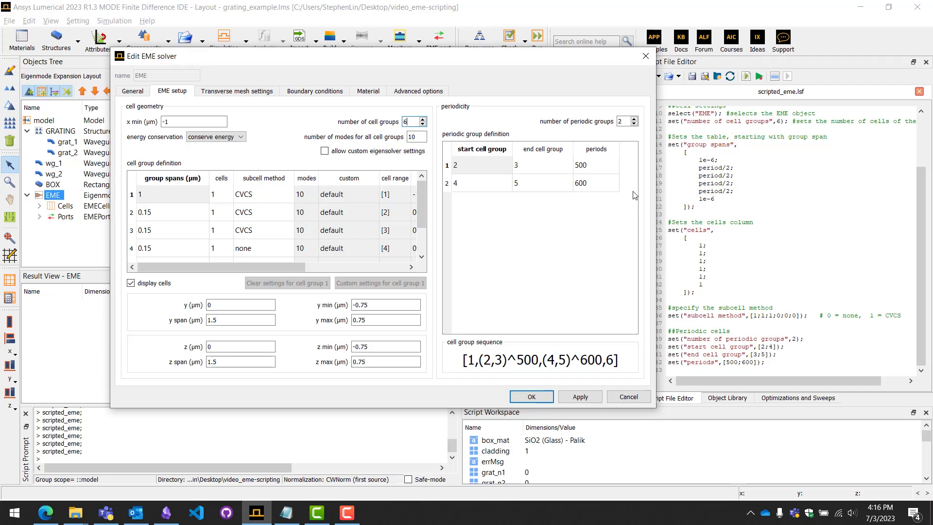
mouse_move(718, 202)
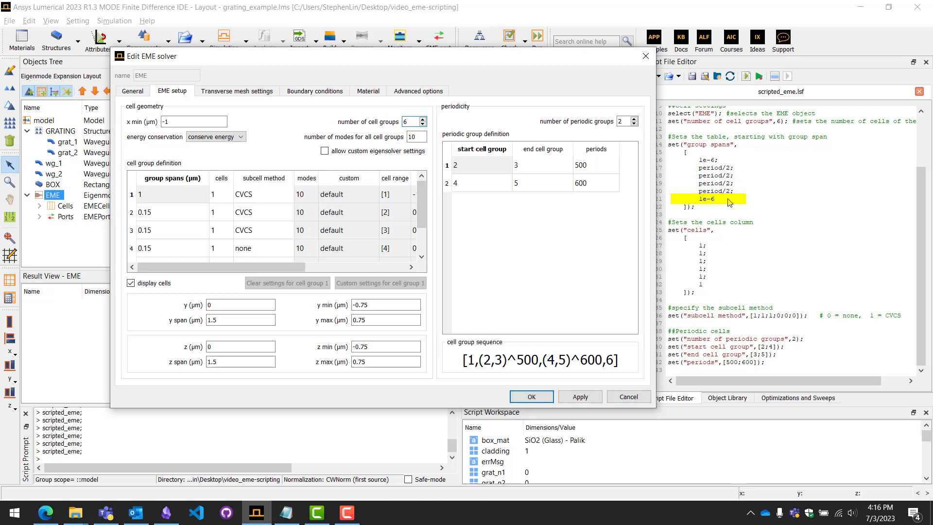
click(707, 199)
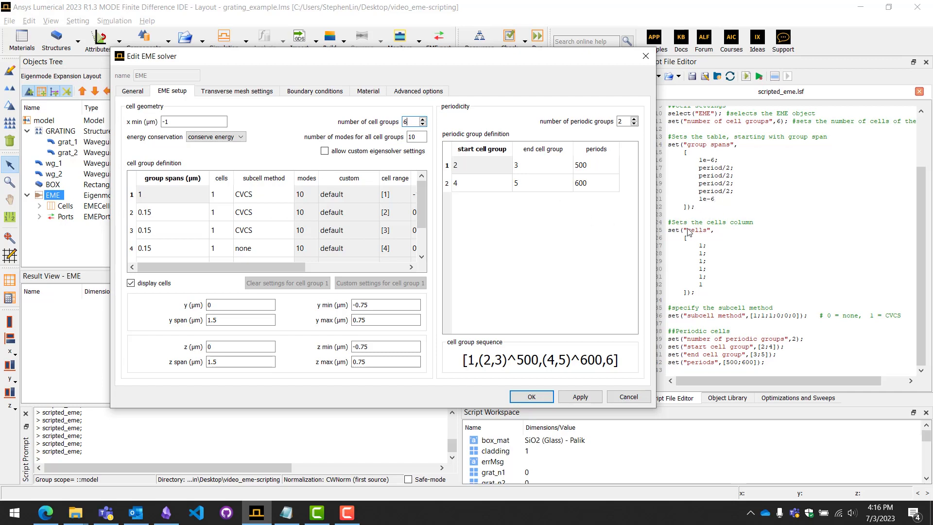
mouse_move(718, 245)
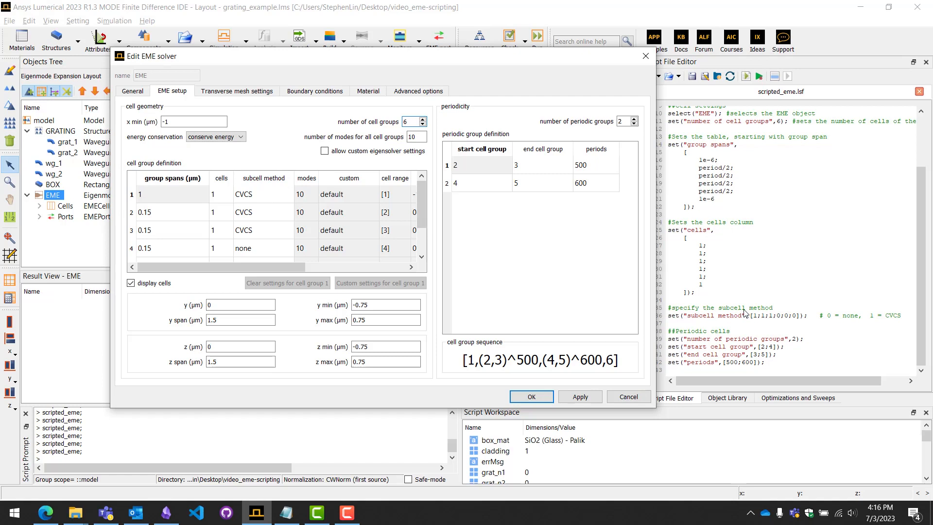
mouse_move(846, 320)
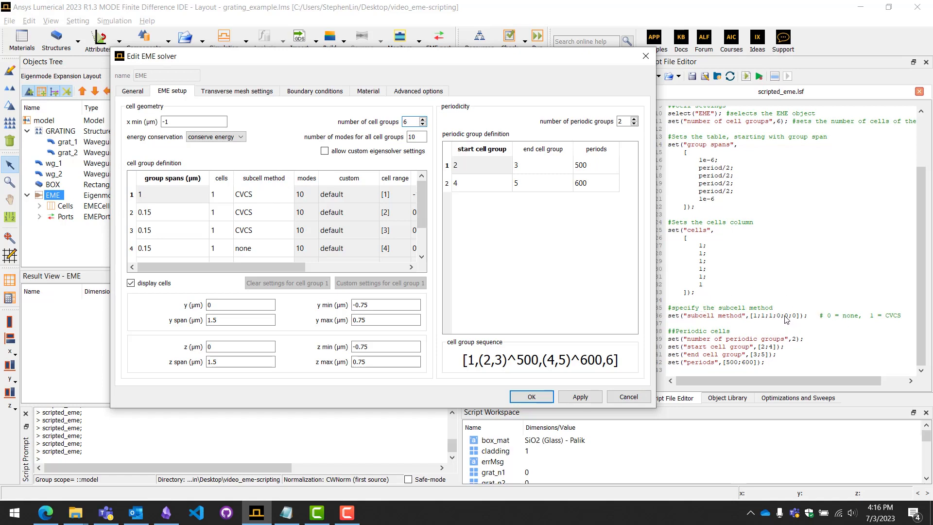
mouse_move(835, 316)
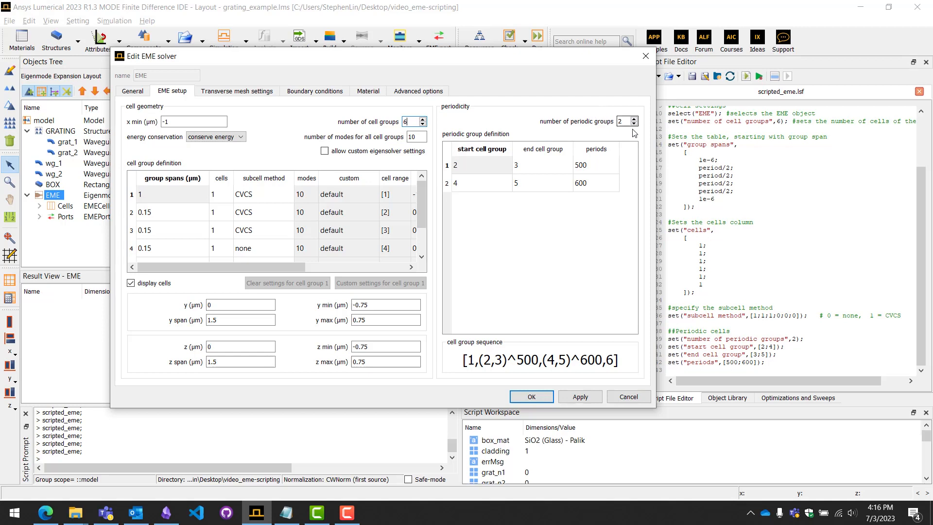
mouse_move(530, 109)
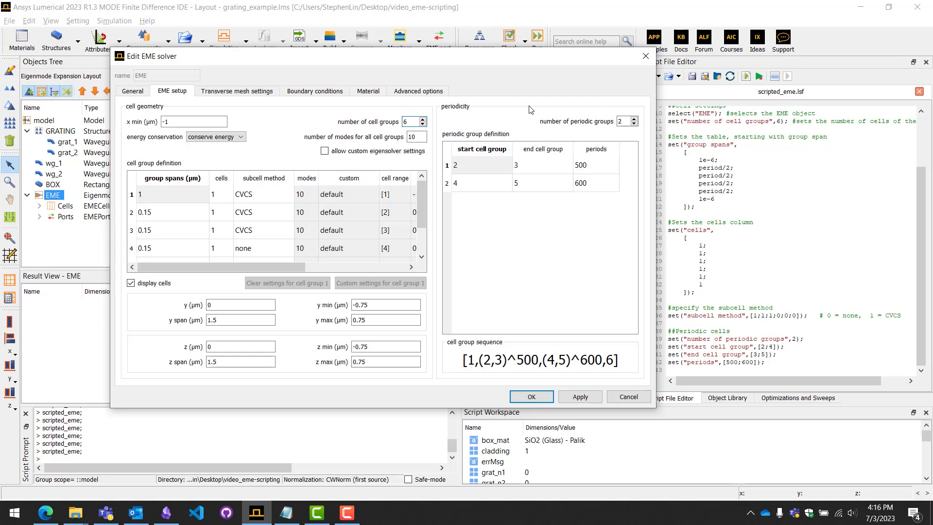
mouse_move(703, 304)
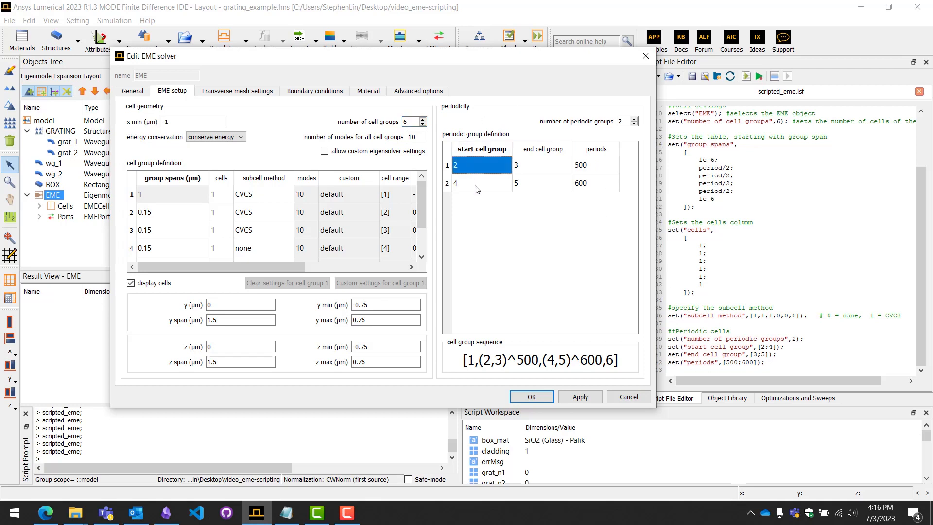
click(482, 183)
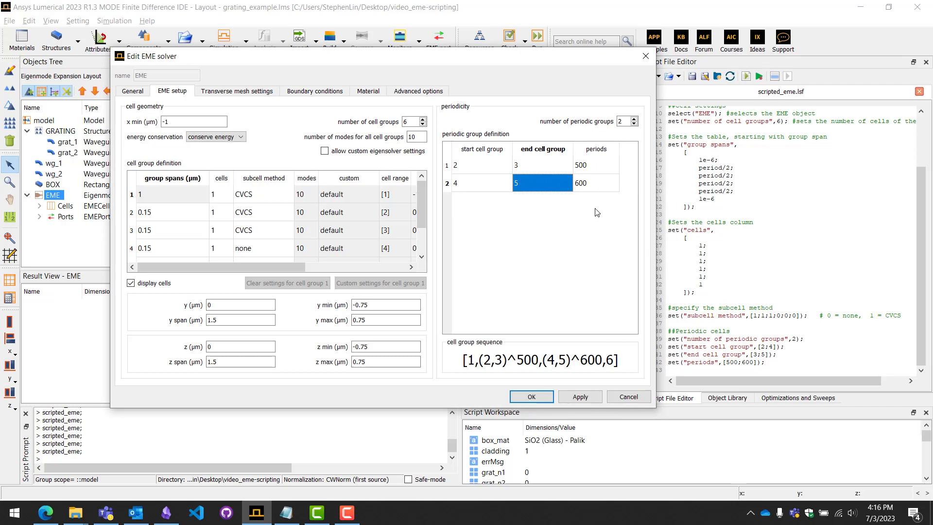
mouse_move(623, 166)
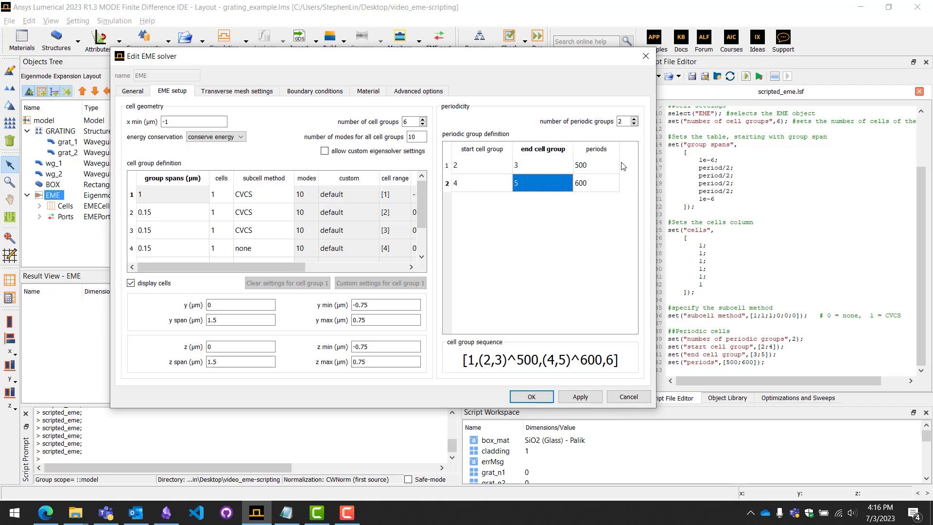
click(595, 183)
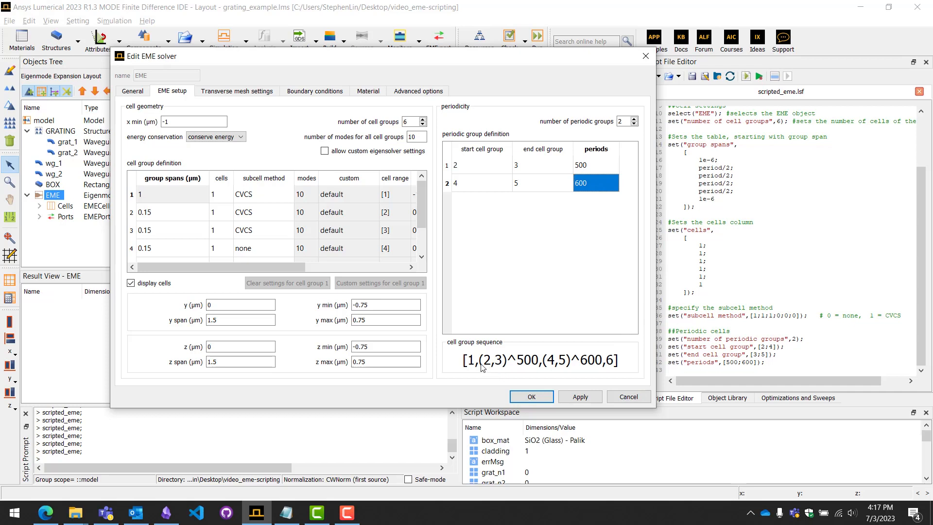
mouse_move(580, 348)
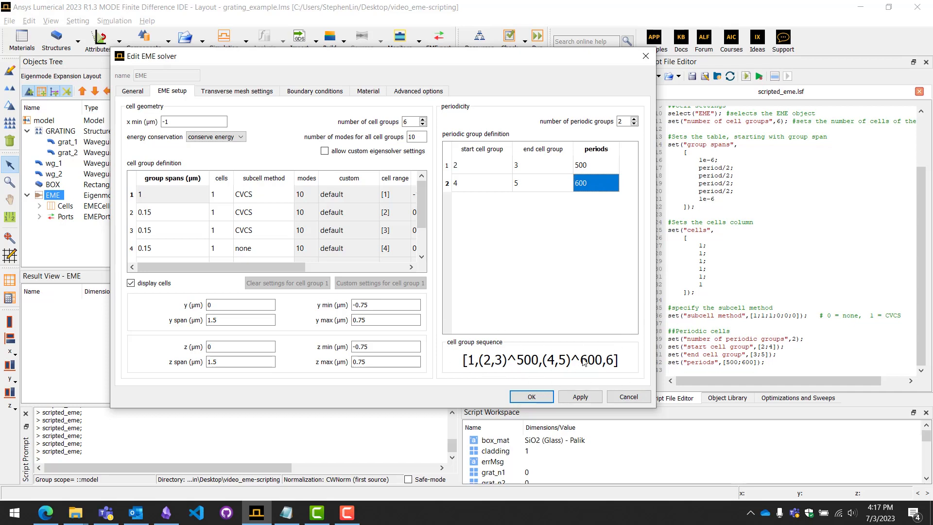
mouse_move(702, 311)
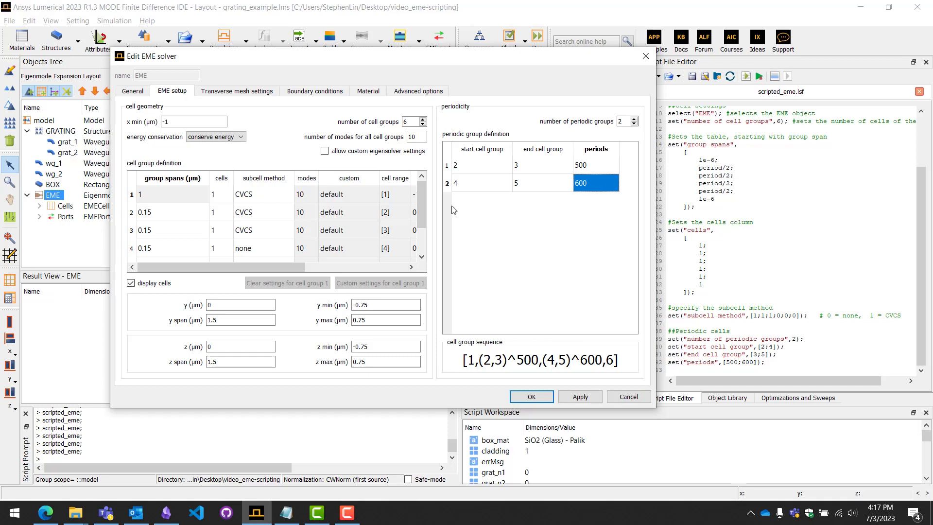
mouse_move(147, 156)
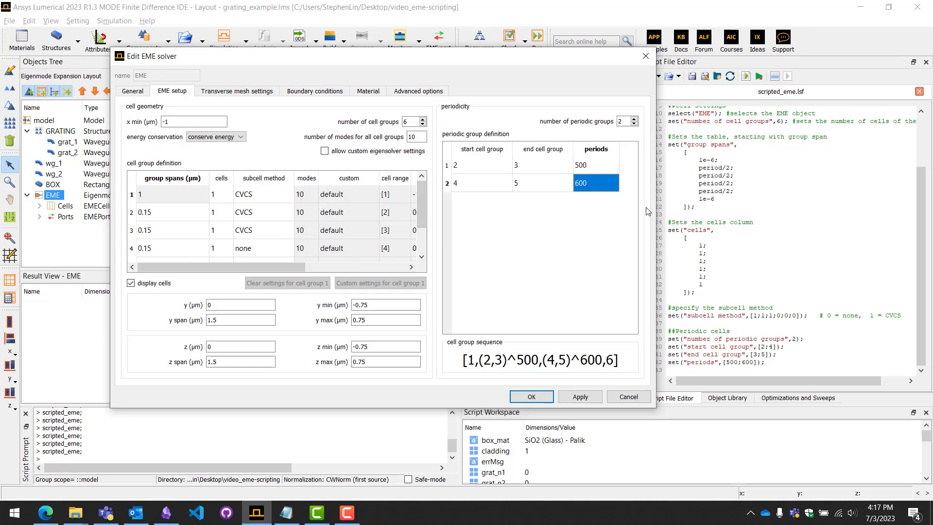
mouse_move(631, 325)
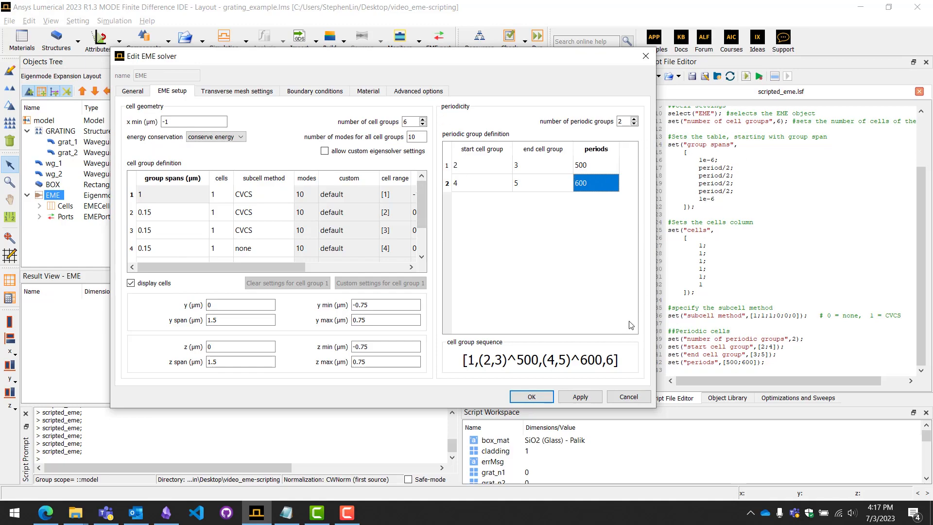